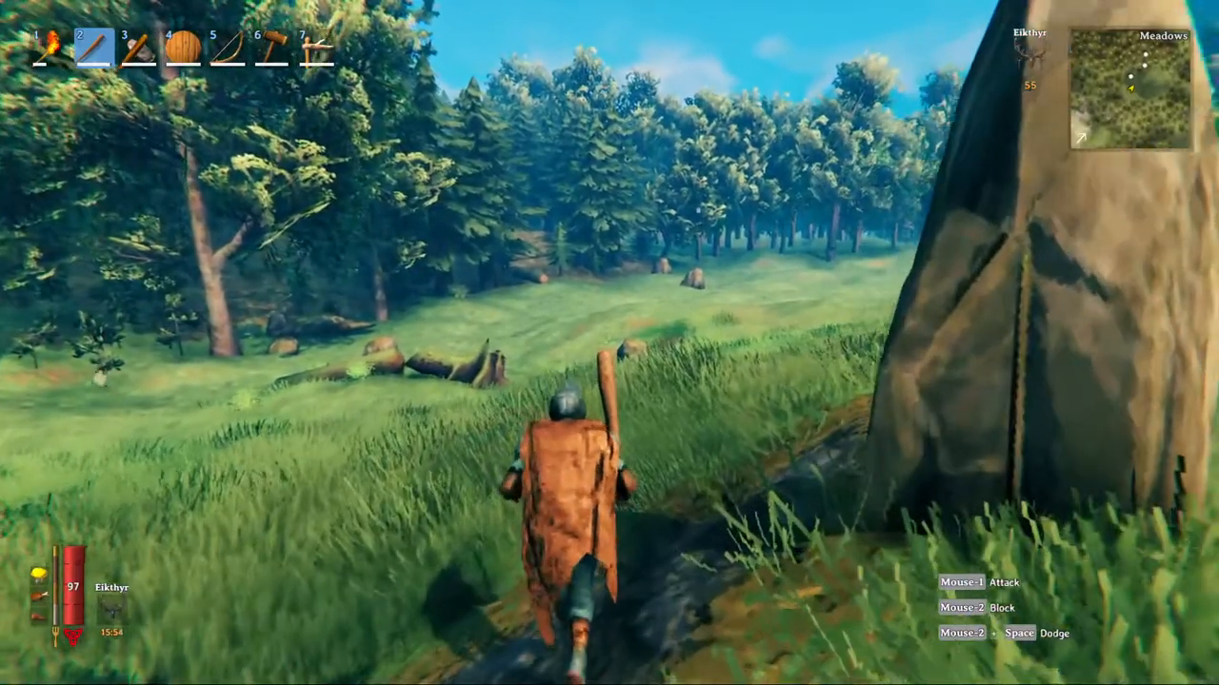
Step: Open the world map with M and zoom around the copper pins and troll-area marker
key("m")
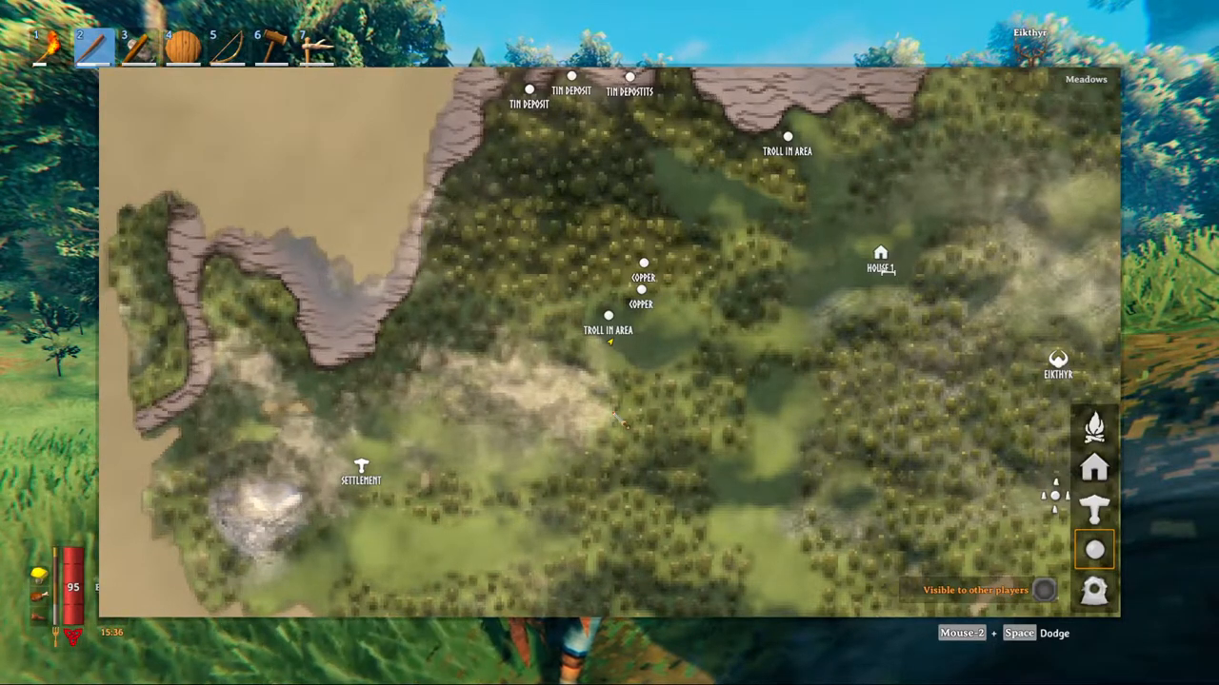
scroll("up", 3)
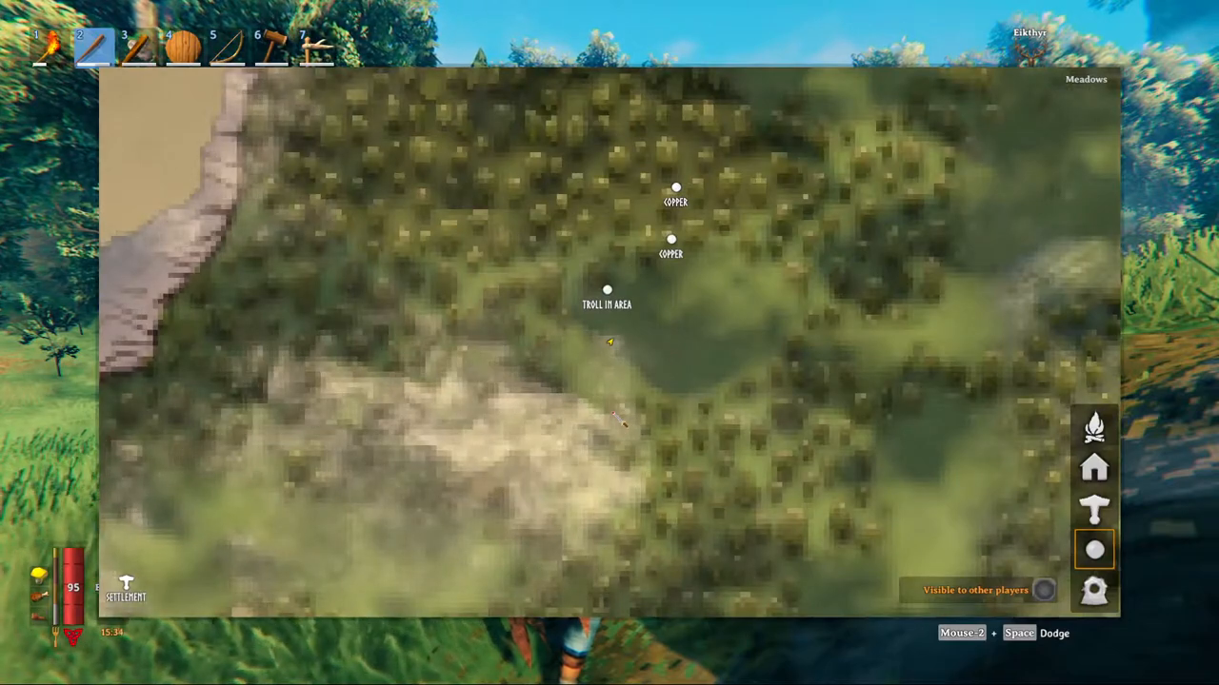
scroll("down", 3)
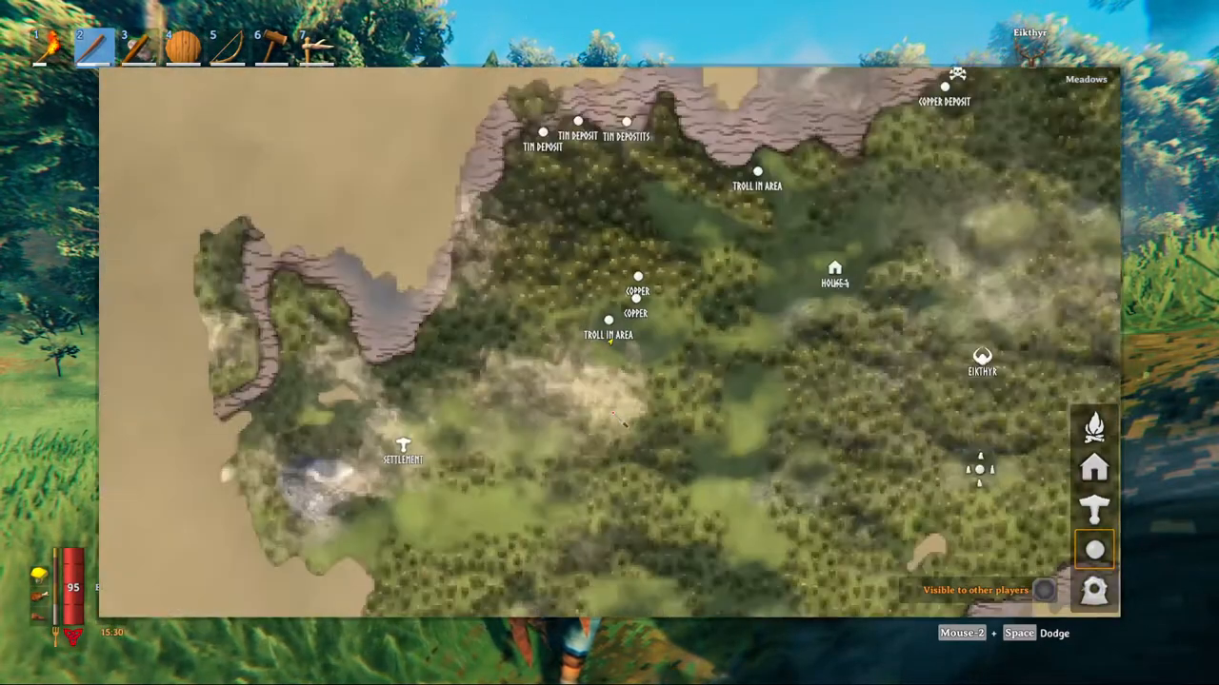
scroll("down", 3)
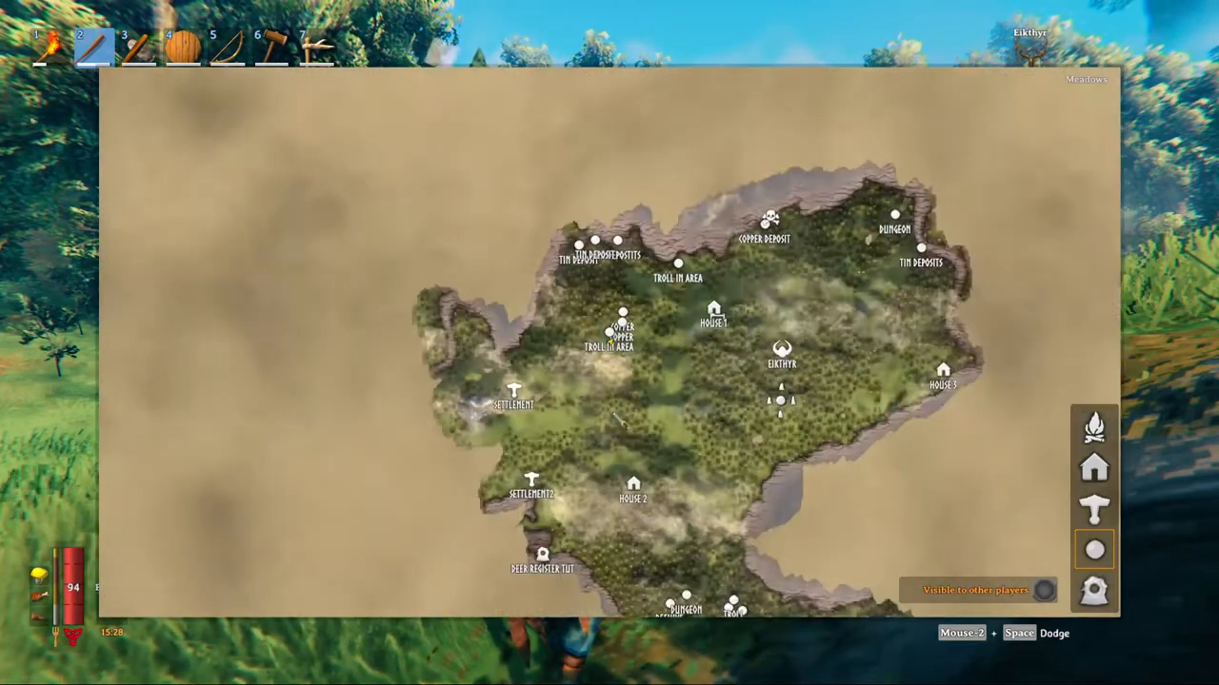
scroll("up", 3)
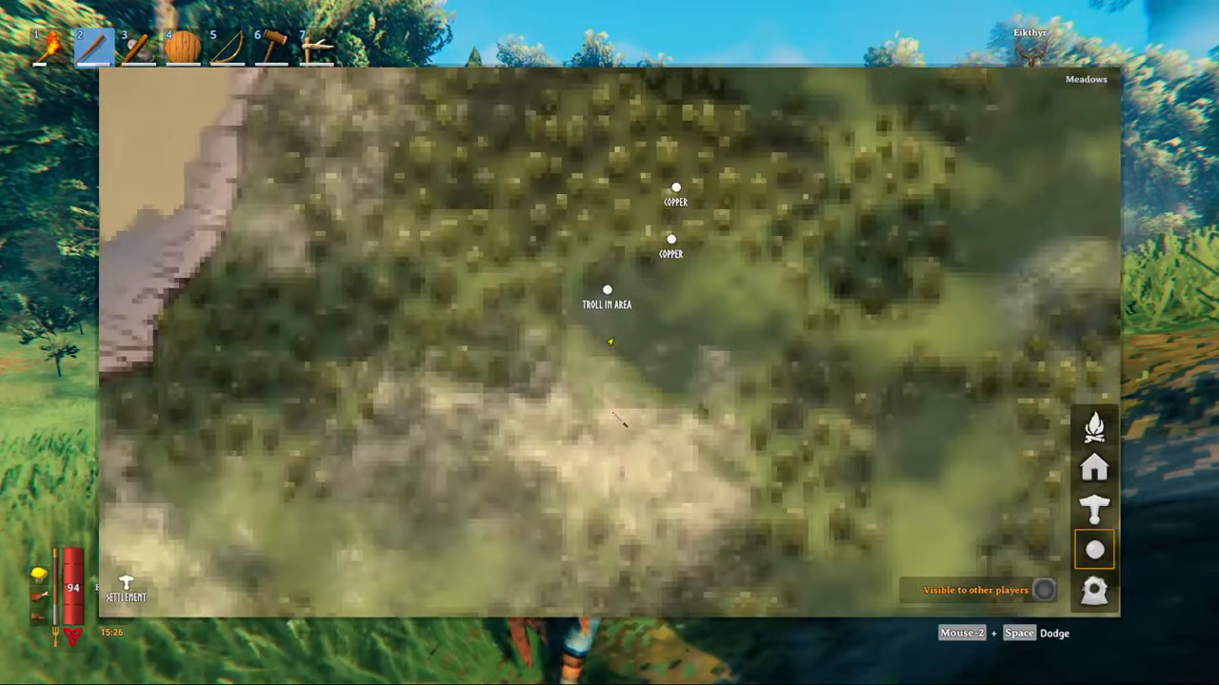